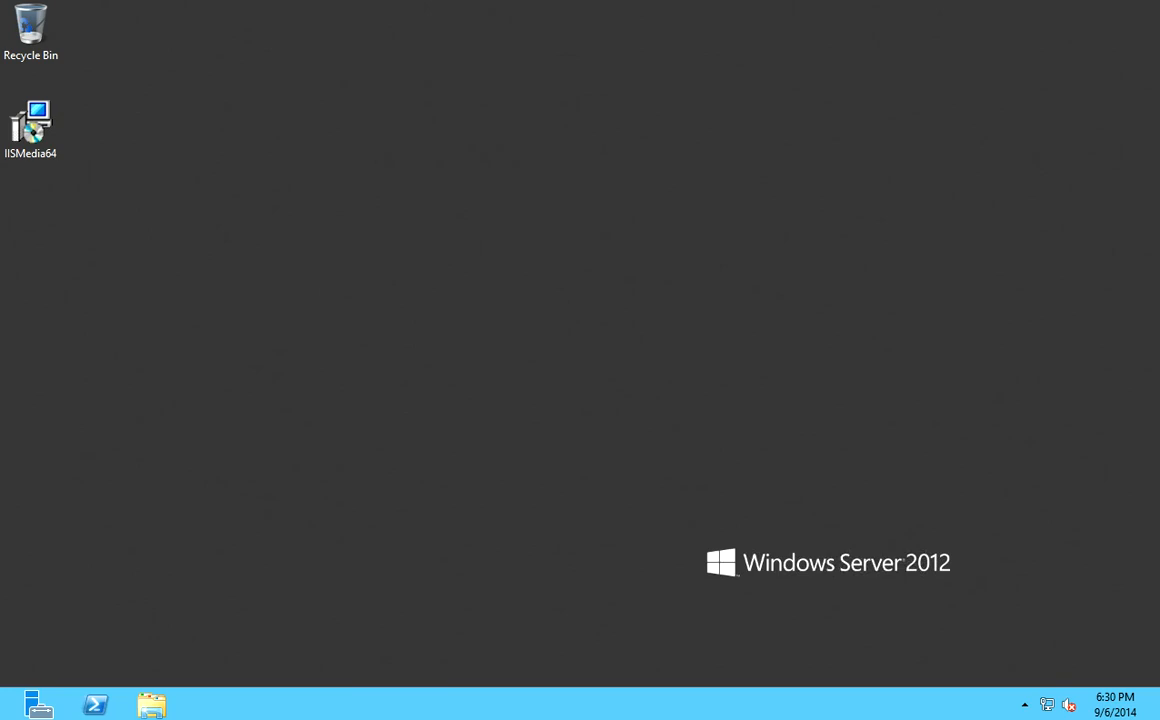
mouse_move(148, 606)
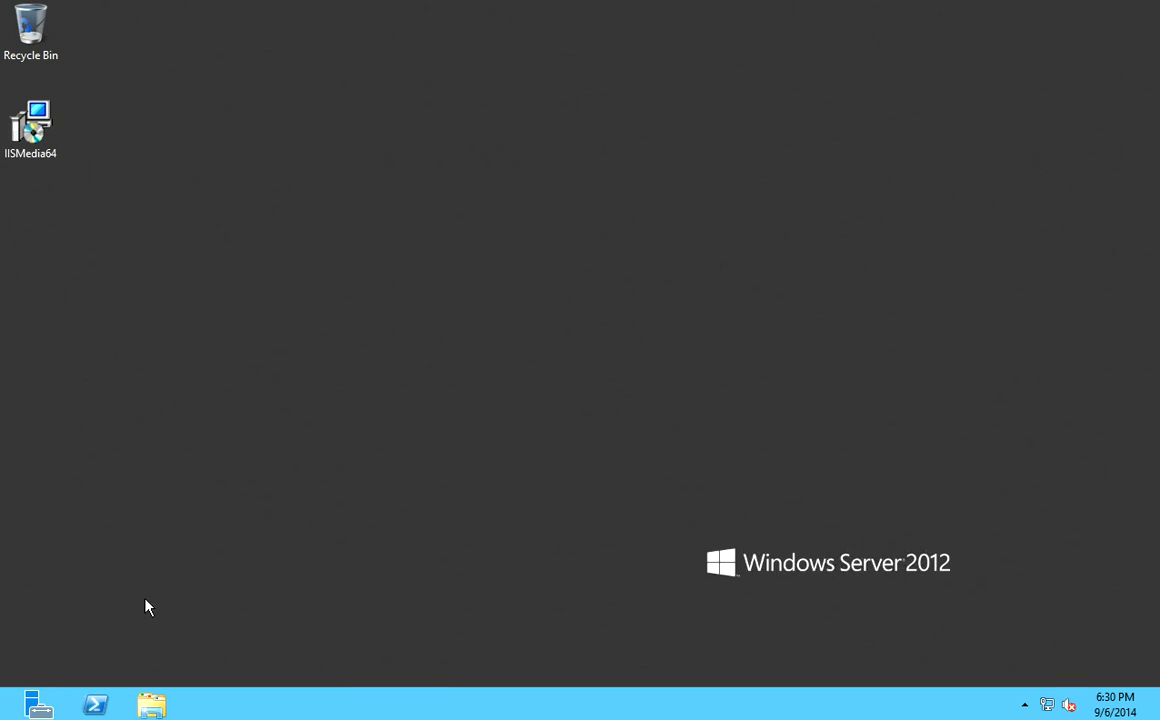
mouse_move(4, 716)
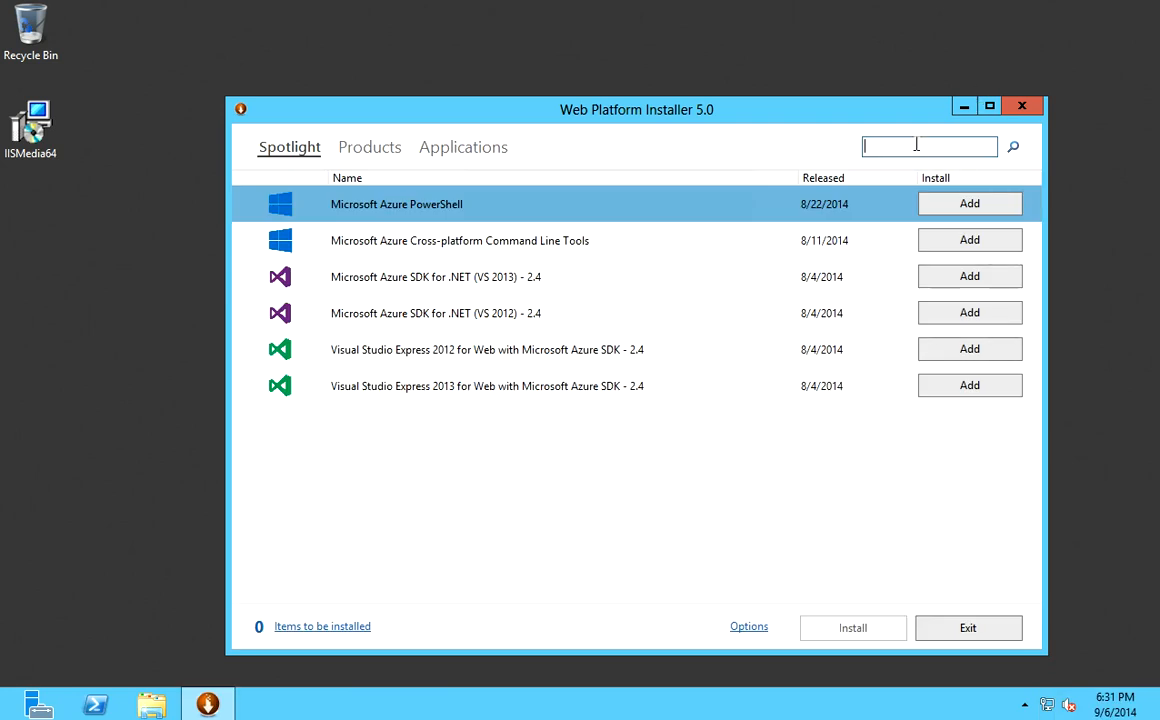
Search 'media services', add IIS Media Services 4.1 and start its installation.
text(media services)
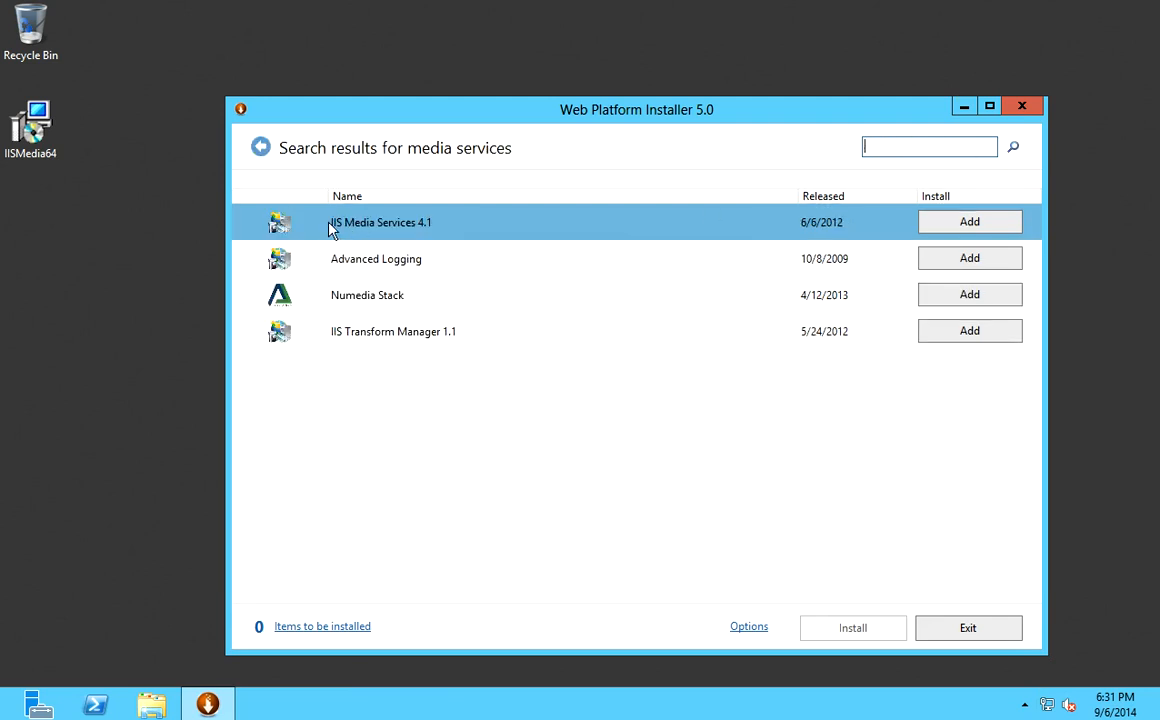
mouse_move(428, 232)
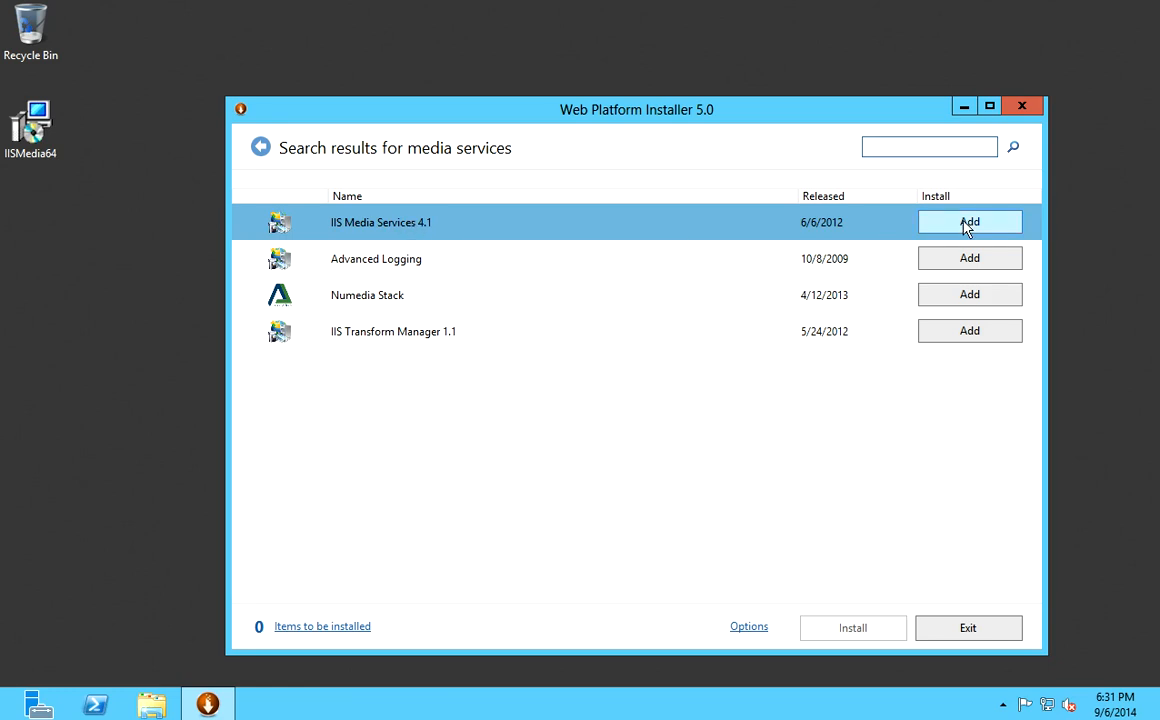
click(968, 220)
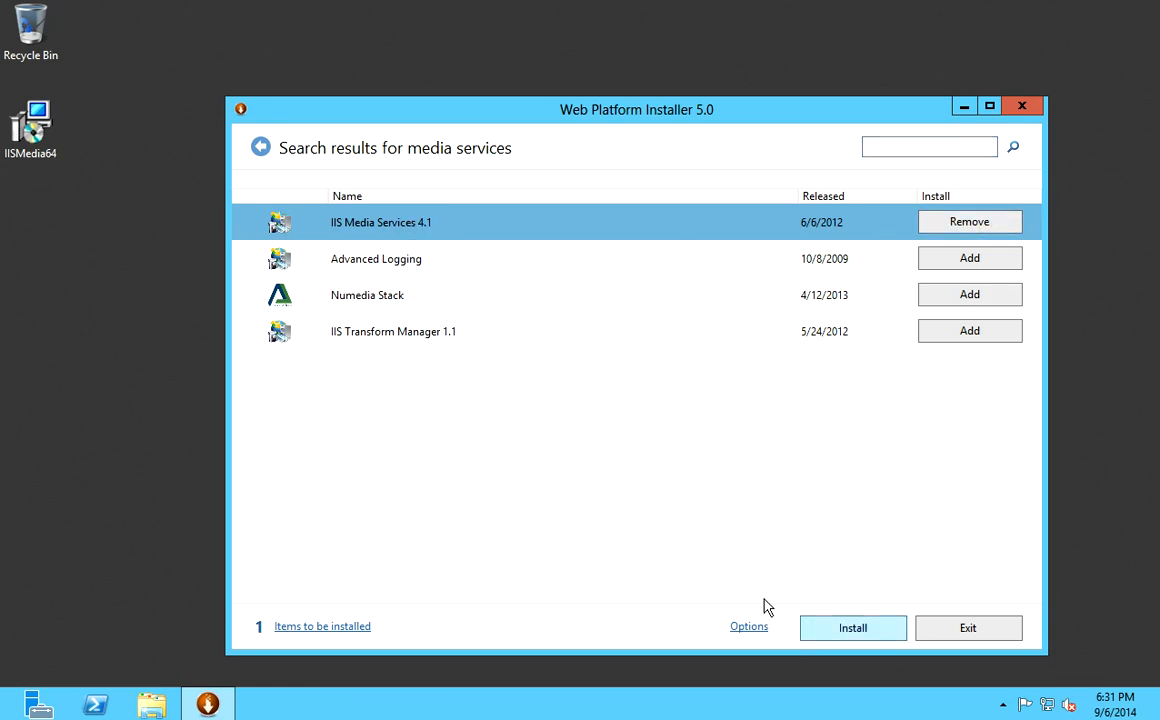
click(852, 628)
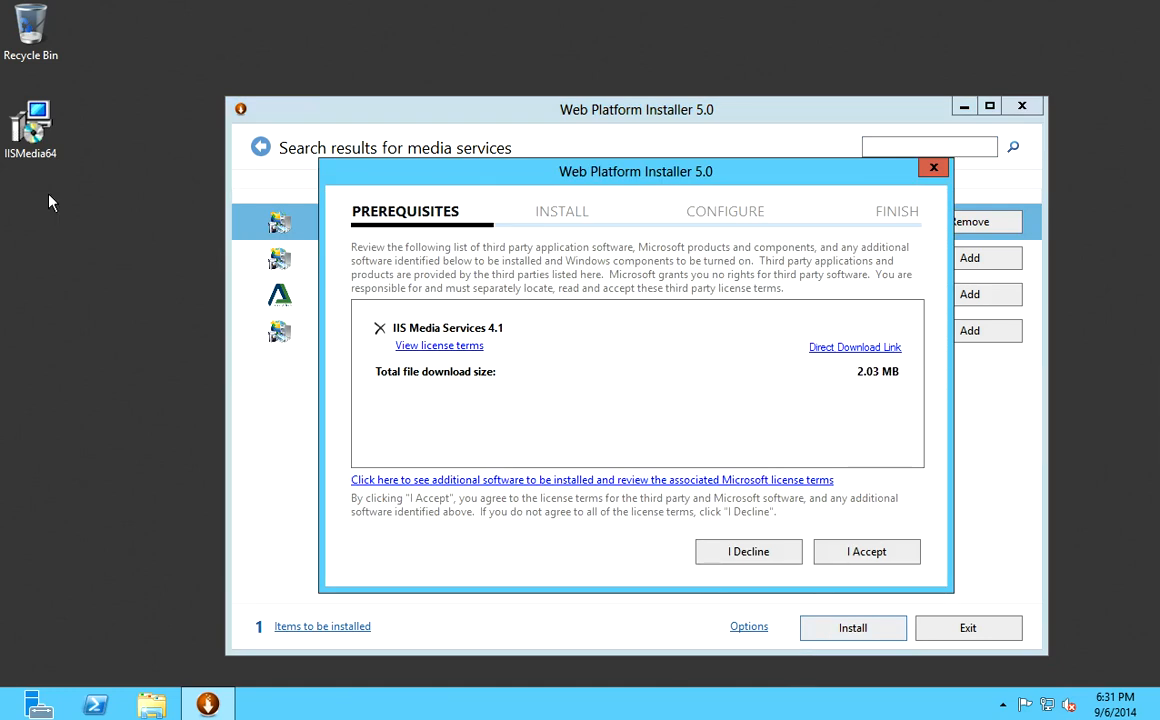
mouse_move(866, 546)
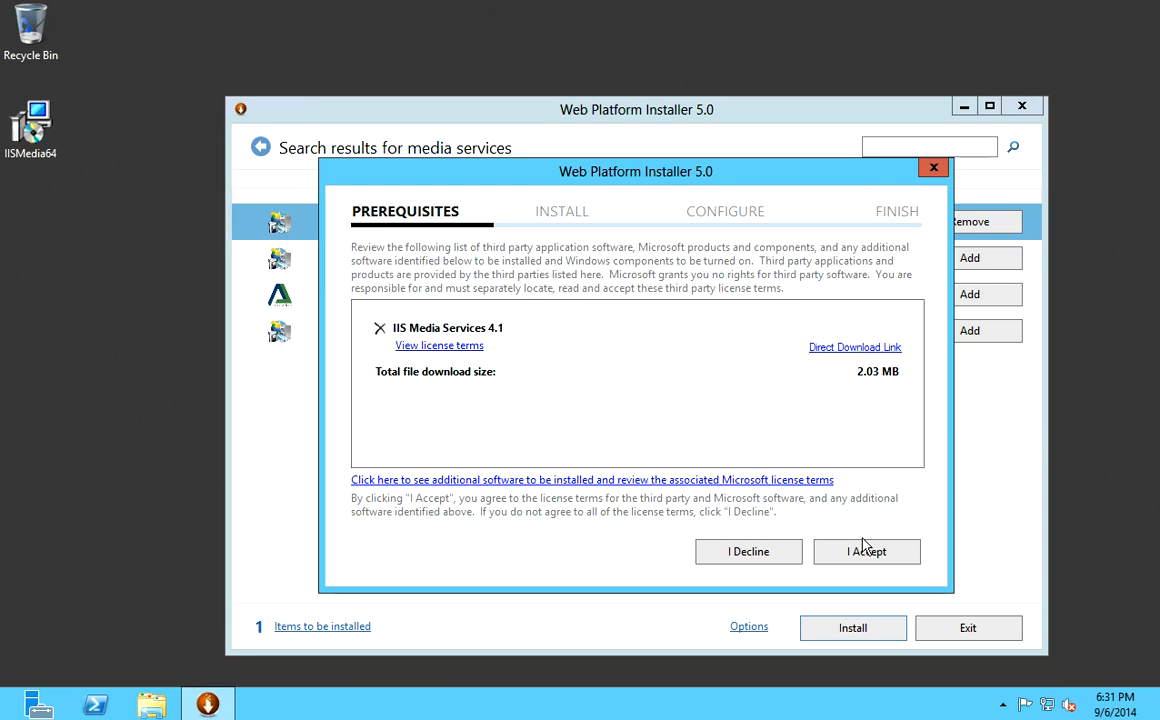
Accept the license terms, let IIS Media Services 4.1 install, and exit the installer.
click(866, 552)
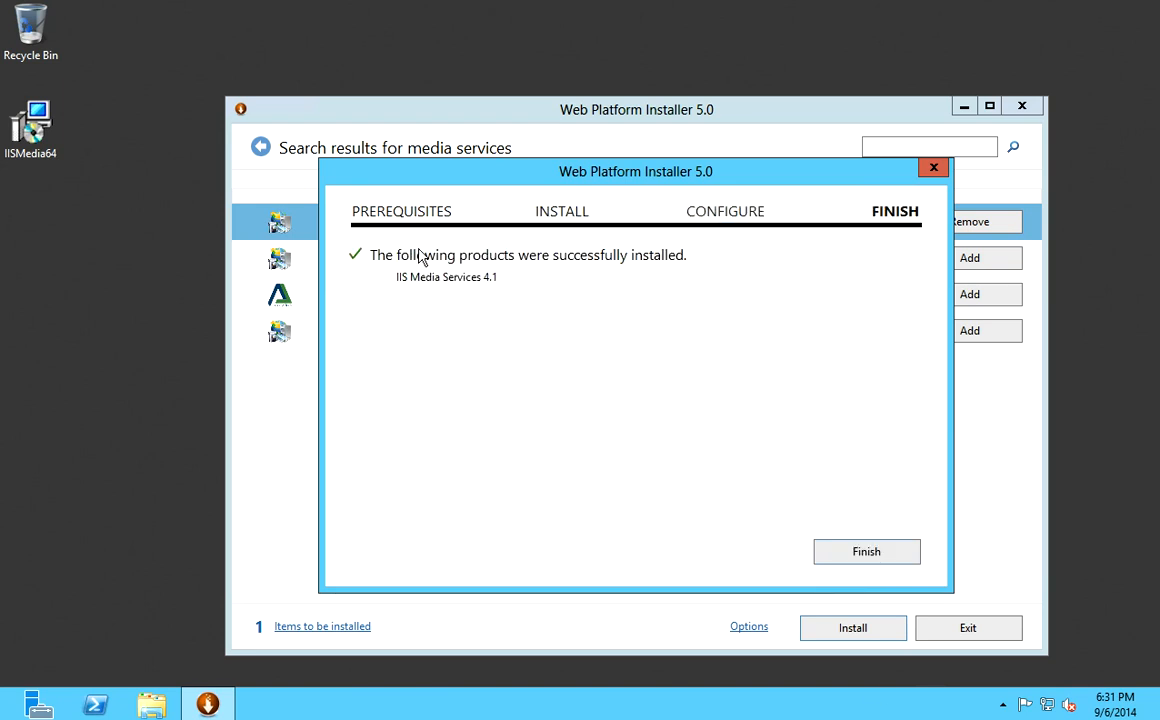
mouse_move(664, 304)
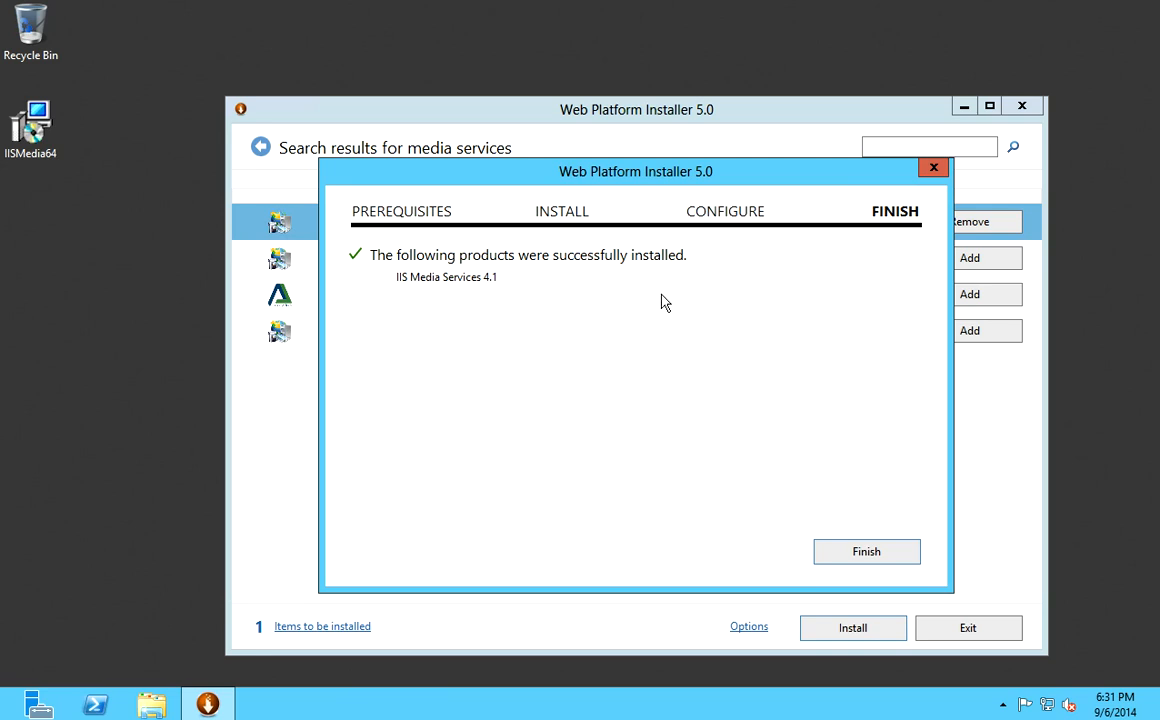
click(866, 552)
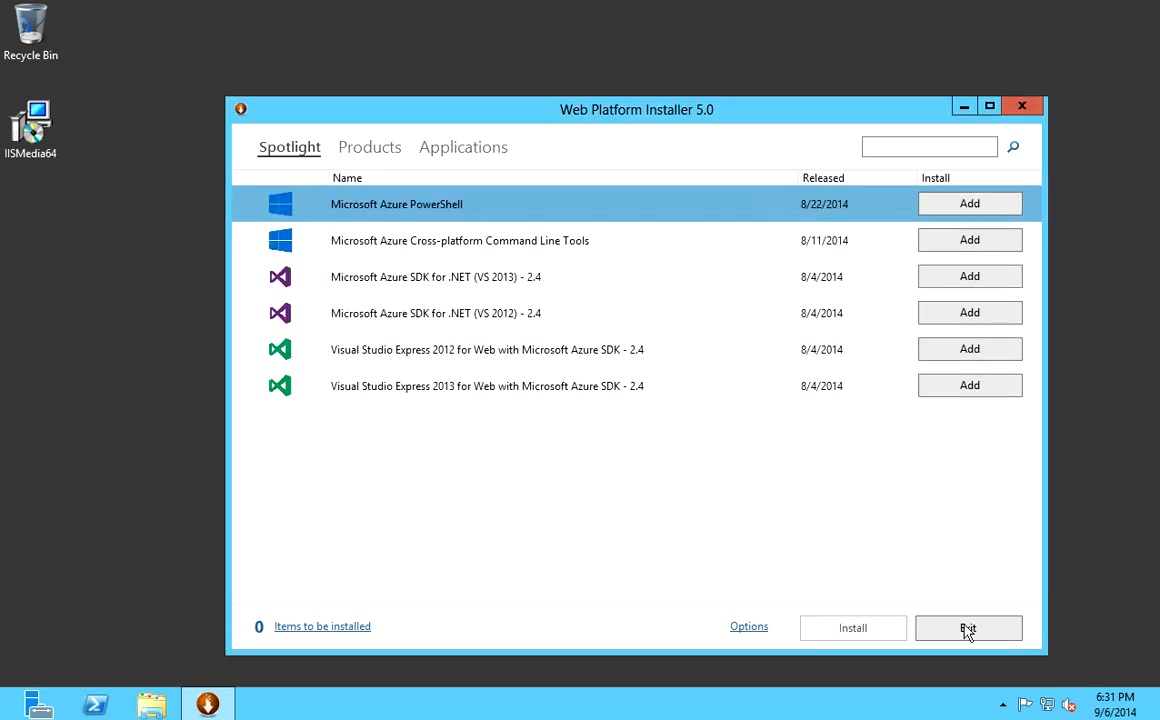
click(968, 628)
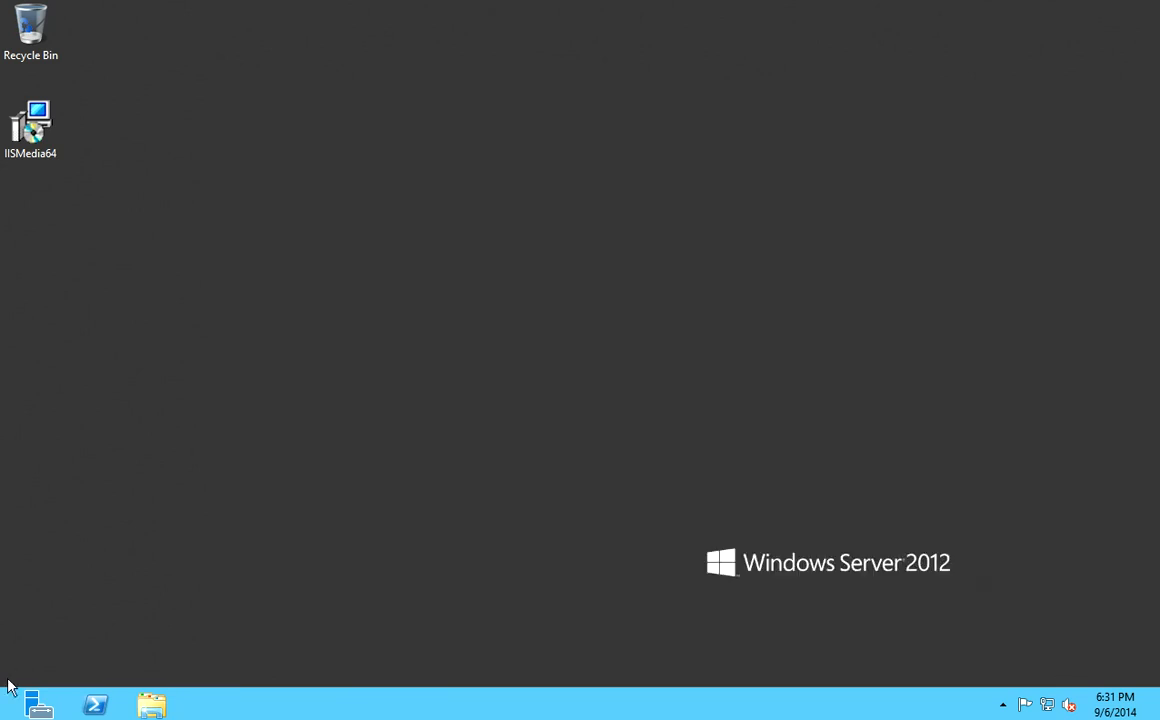
Launch Internet Information Services Manager from the Start screen.
click(40, 704)
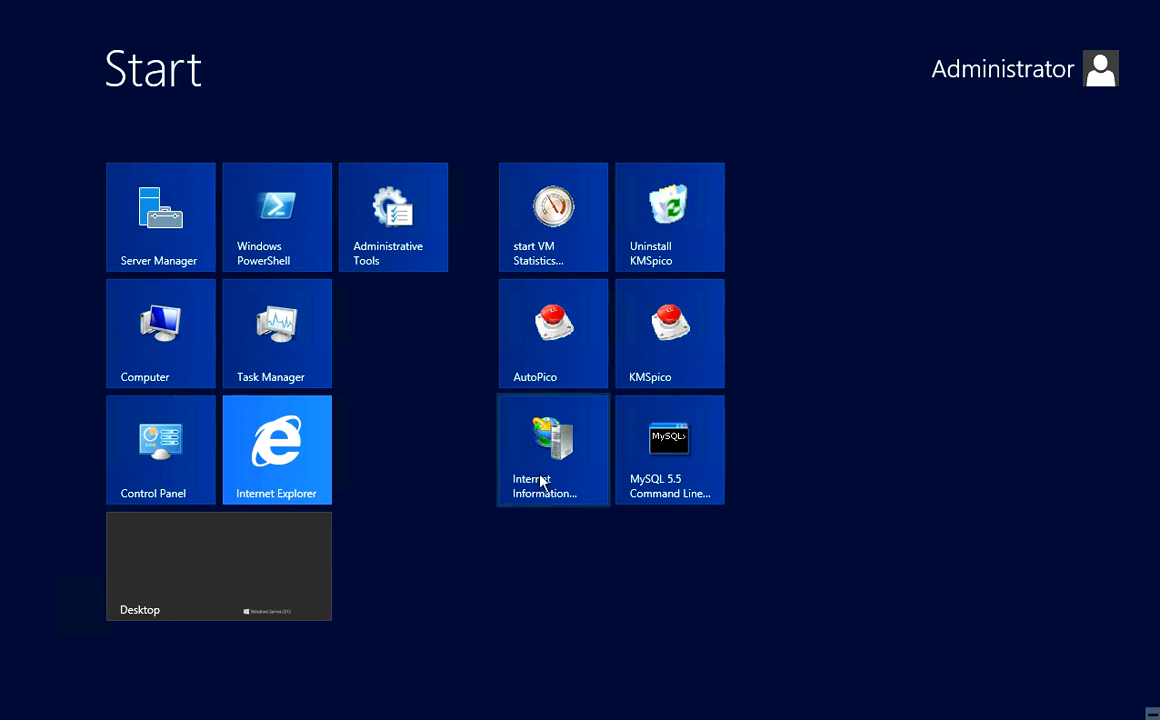
click(220, 568)
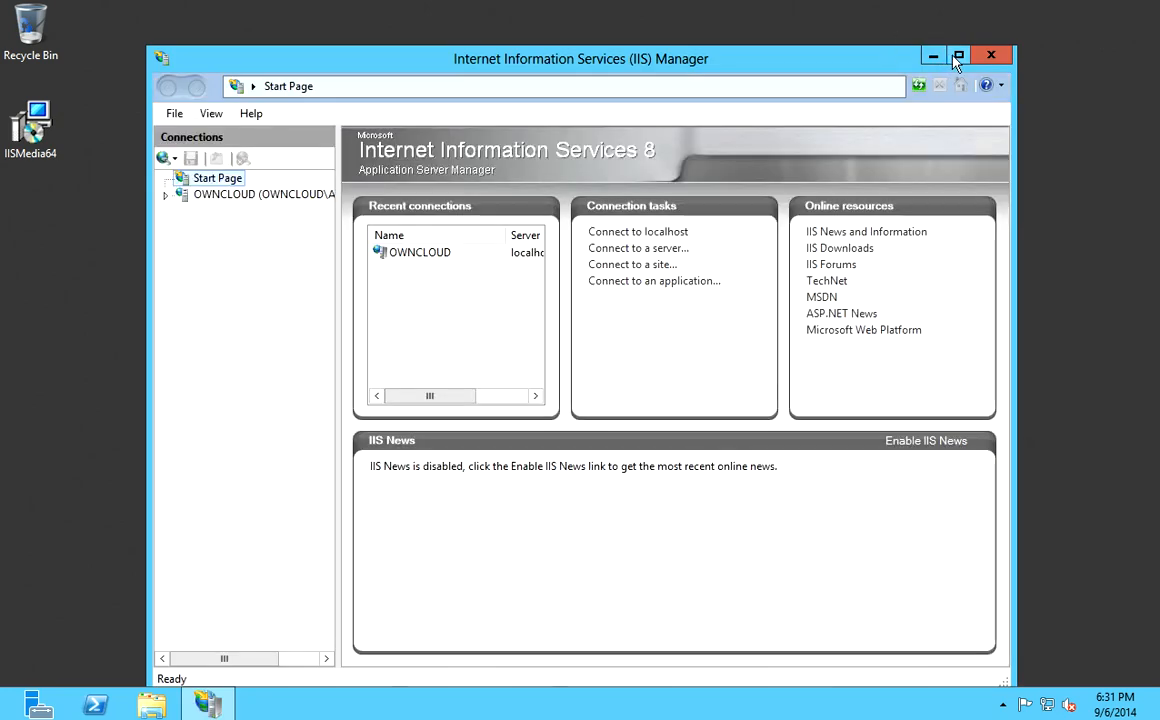
Maximize IIS Manager, show the OWNCLOUD server home and expand Sites to Default Web Site.
click(958, 56)
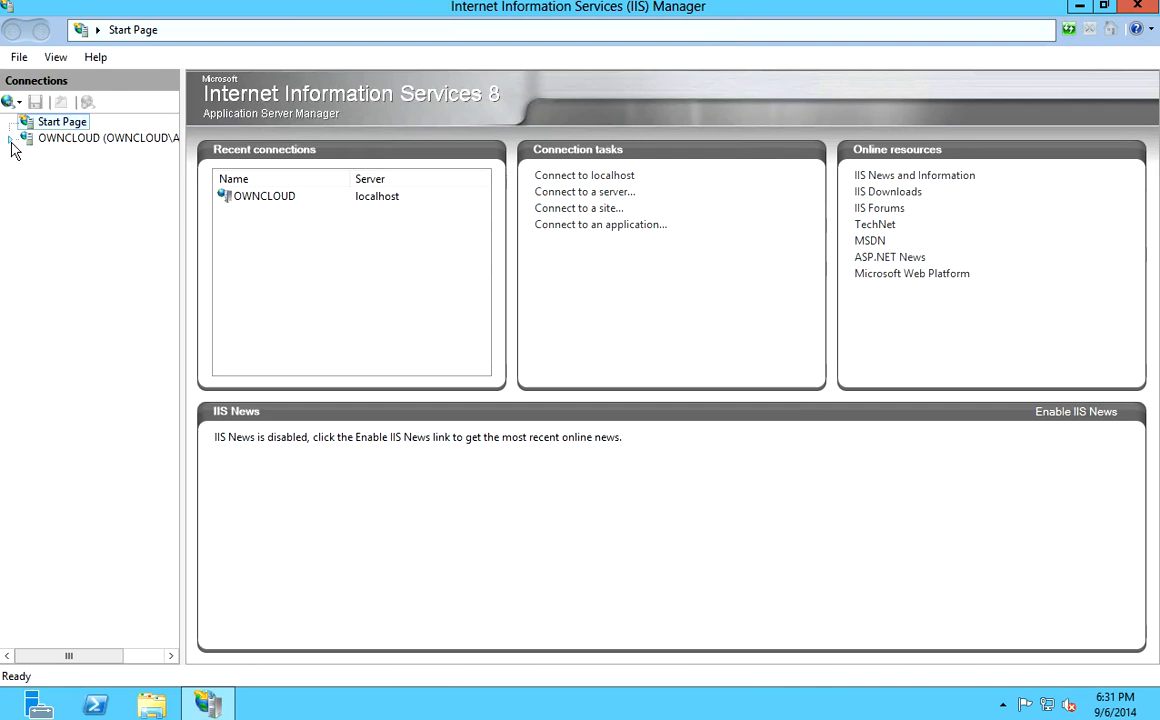
click(108, 138)
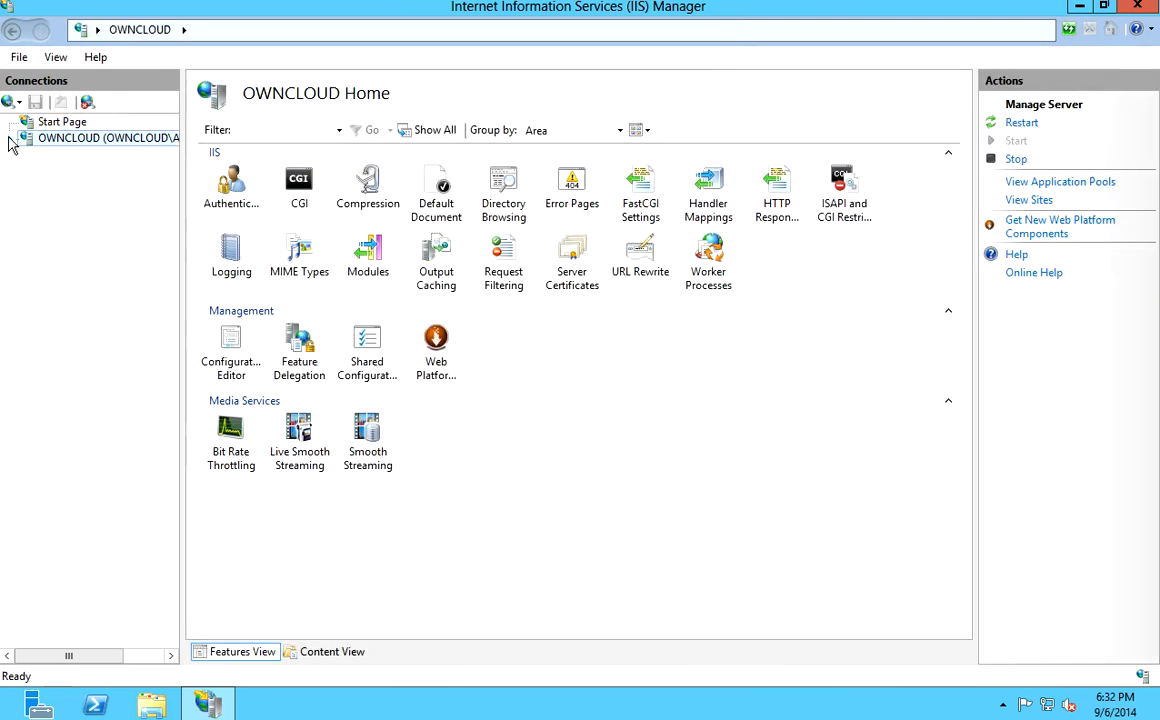
click(12, 138)
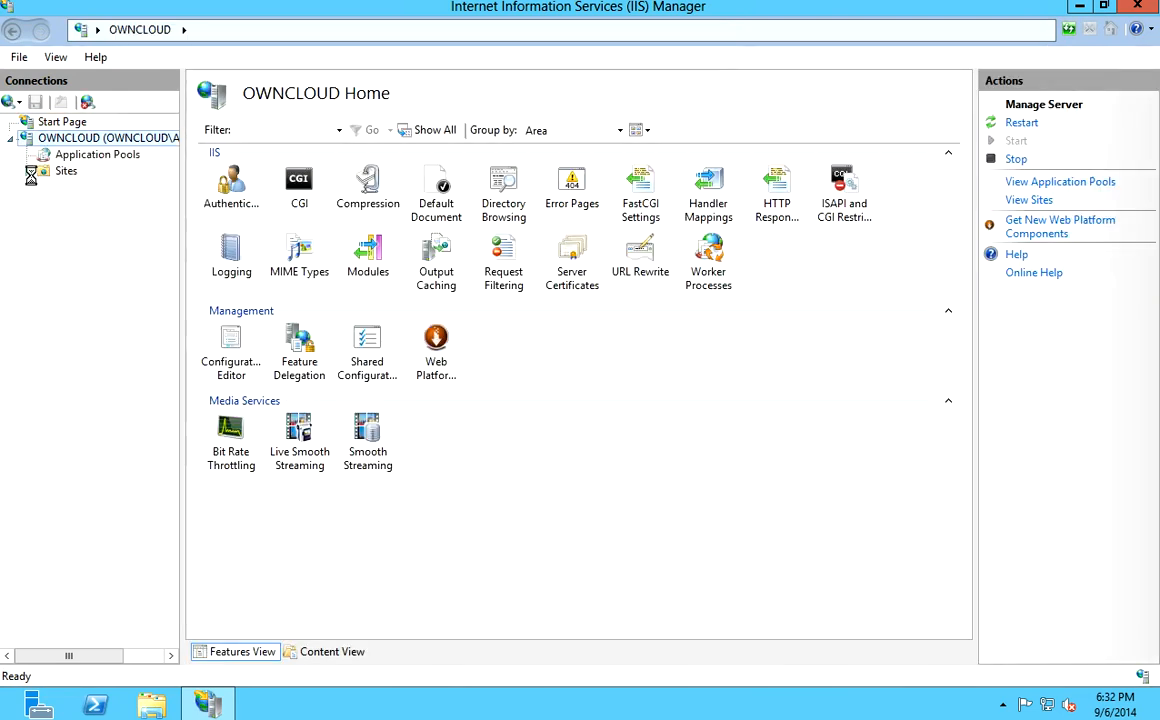
click(44, 170)
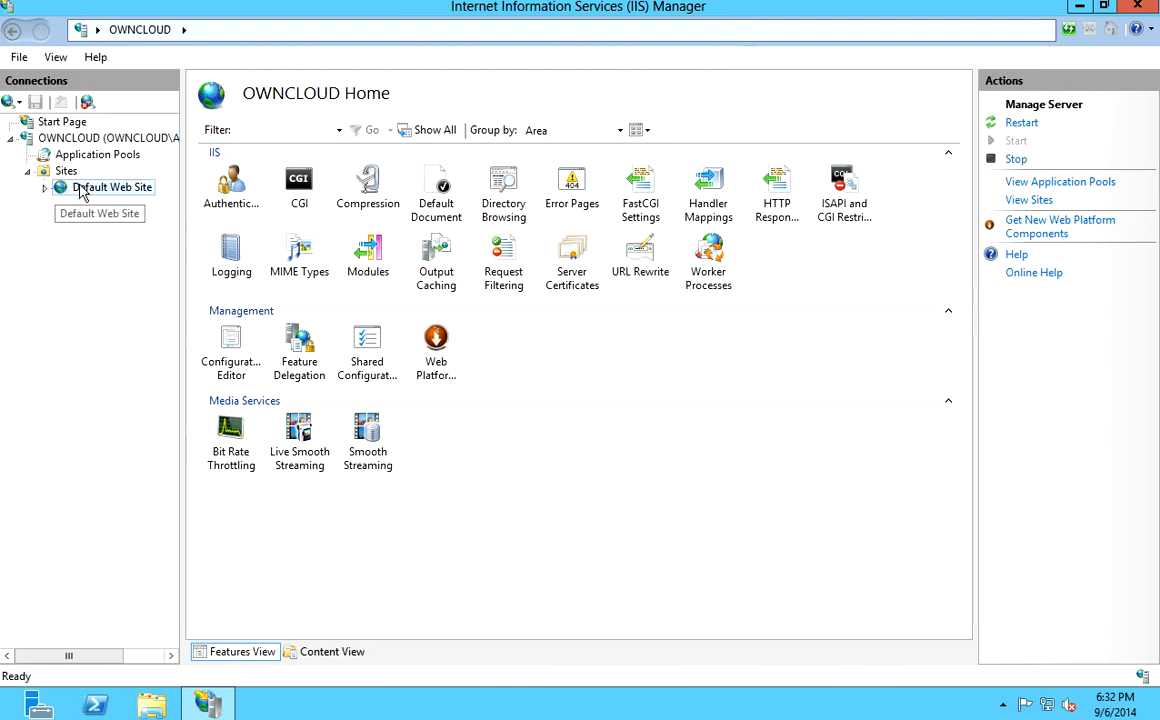
Show the Default Web Site home with its Media Services features like Bit Rate Throttling.
click(112, 188)
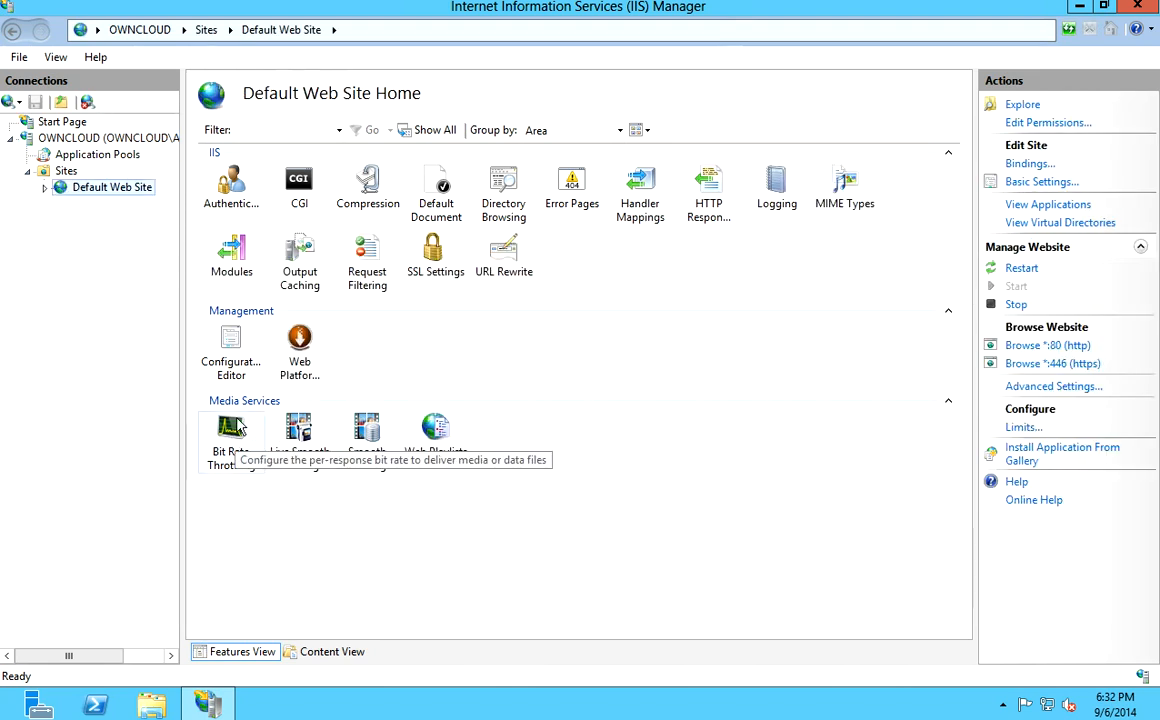
mouse_move(240, 470)
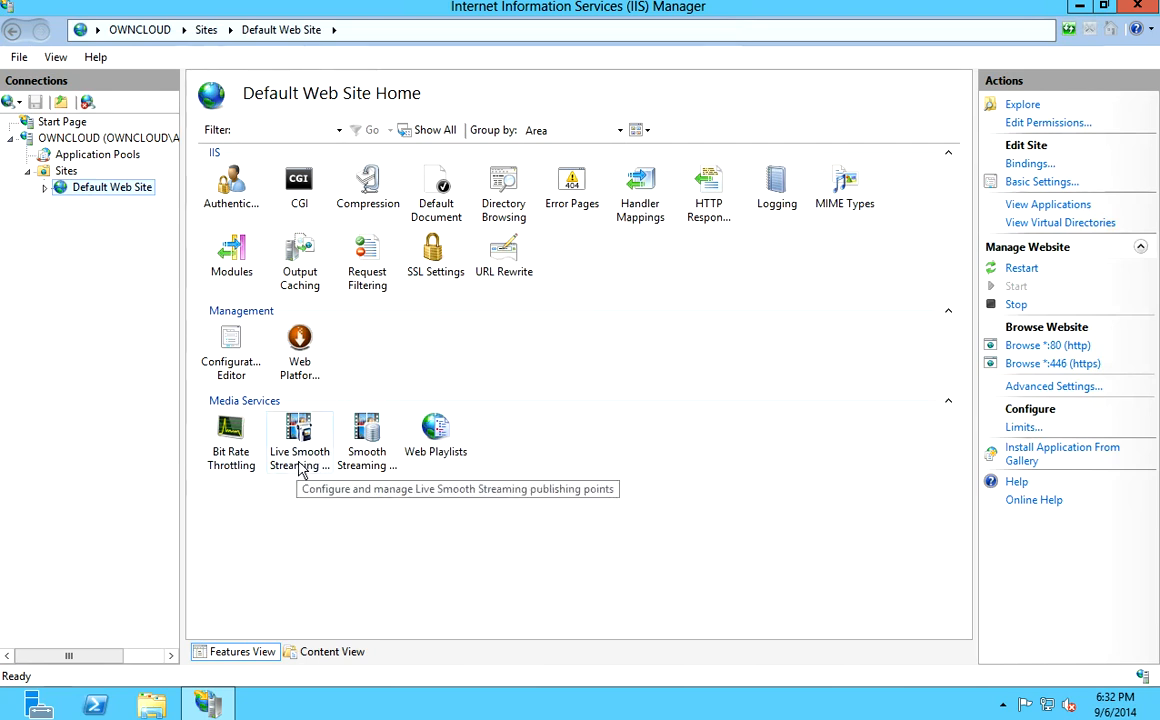
mouse_move(368, 430)
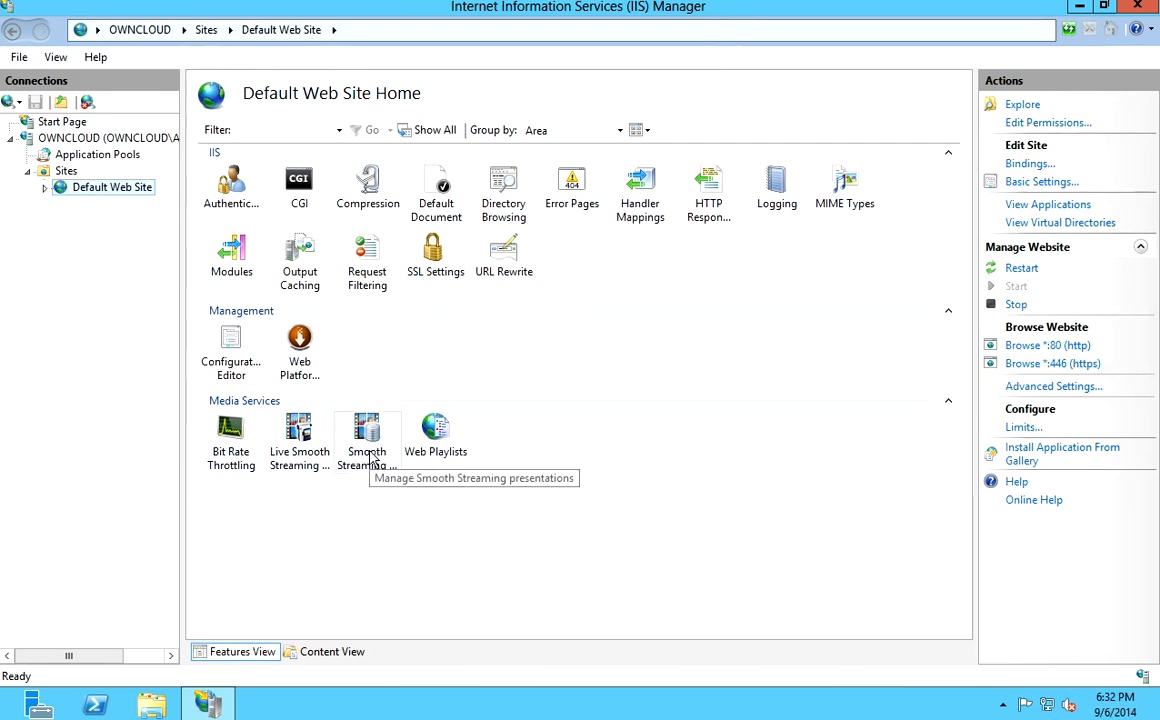
mouse_move(354, 400)
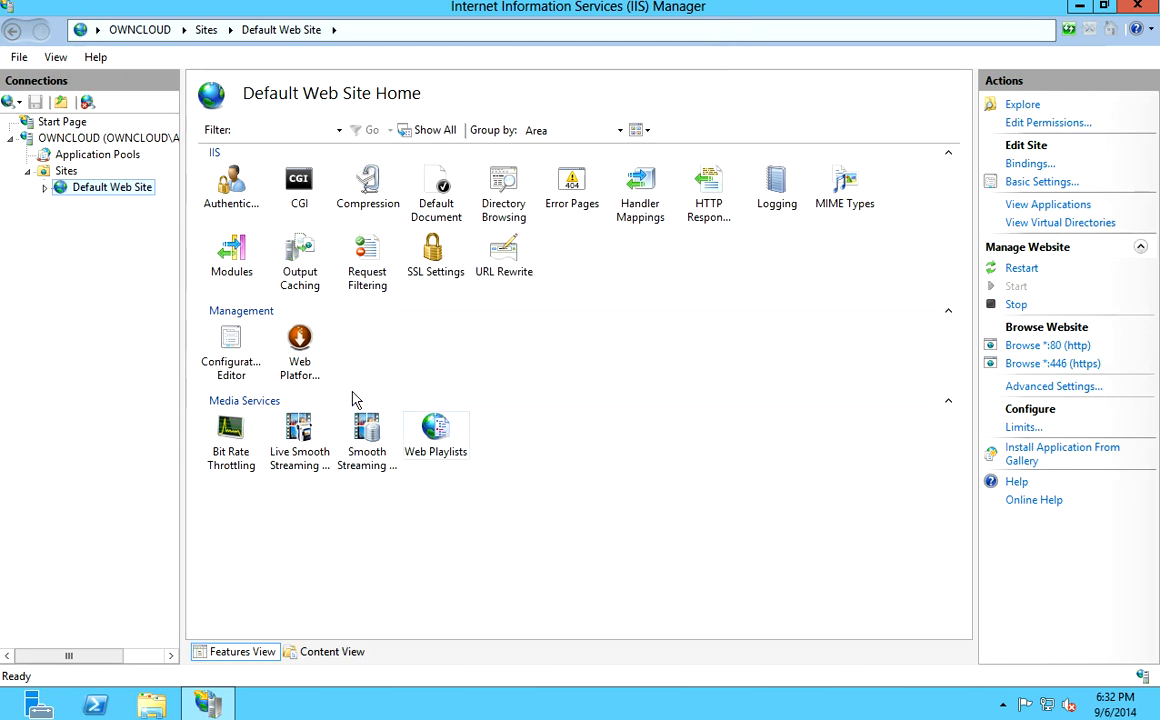